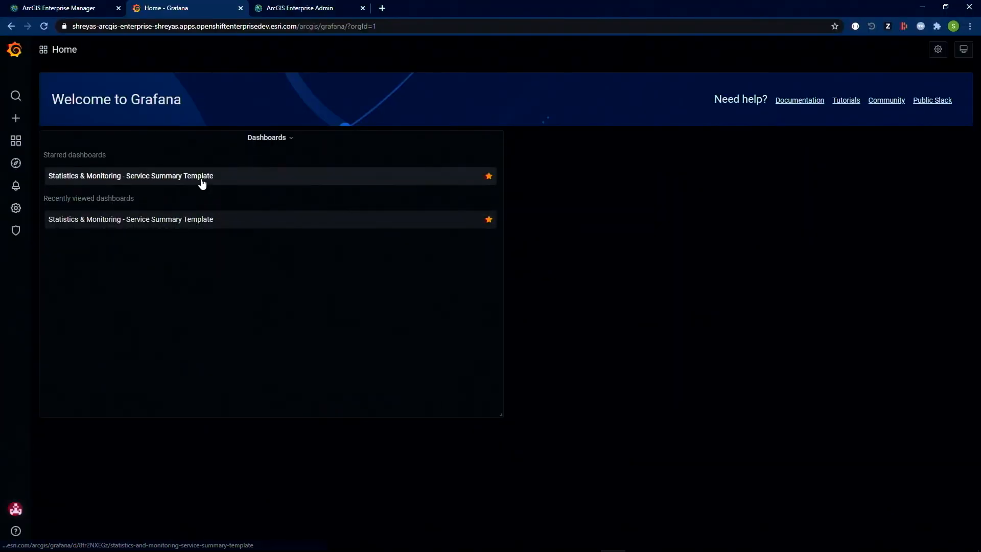
# - Open the starred 'Statistics & Monitoring - Service Summary Template' dashboard from the Home page
pyautogui.click(130, 175)
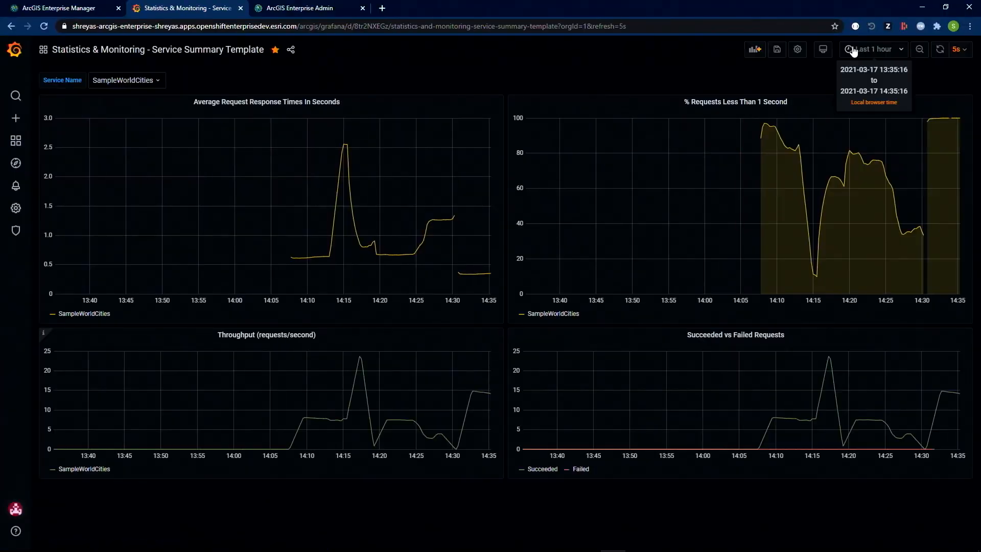
# - Set the dashboard time range to 'Last 5 minutes'
pyautogui.click(873, 49)
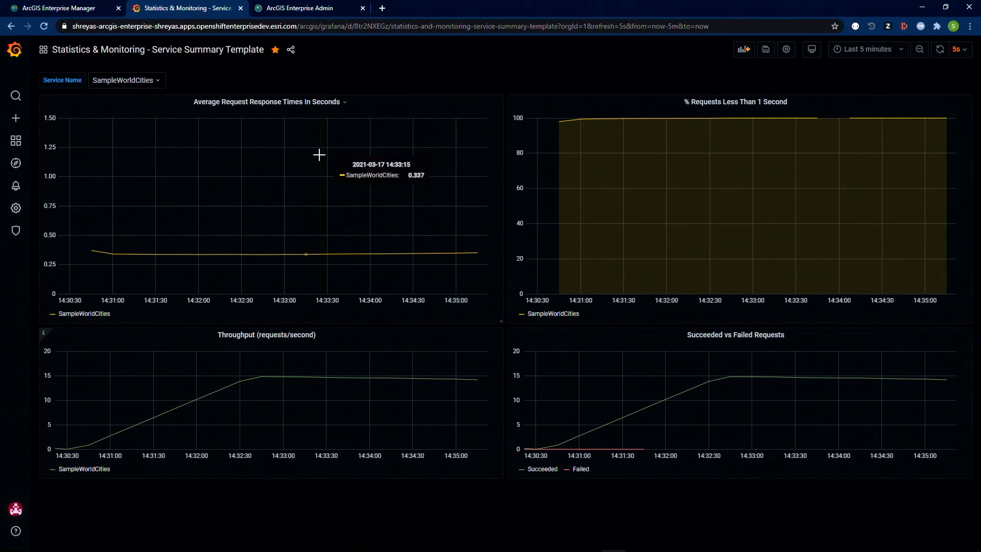
pyautogui.moveTo(287, 176)
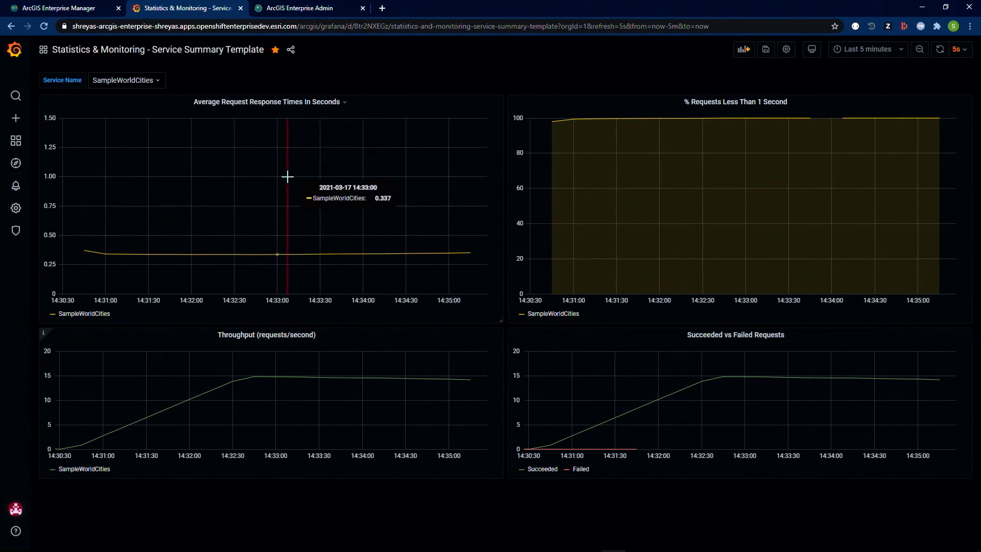